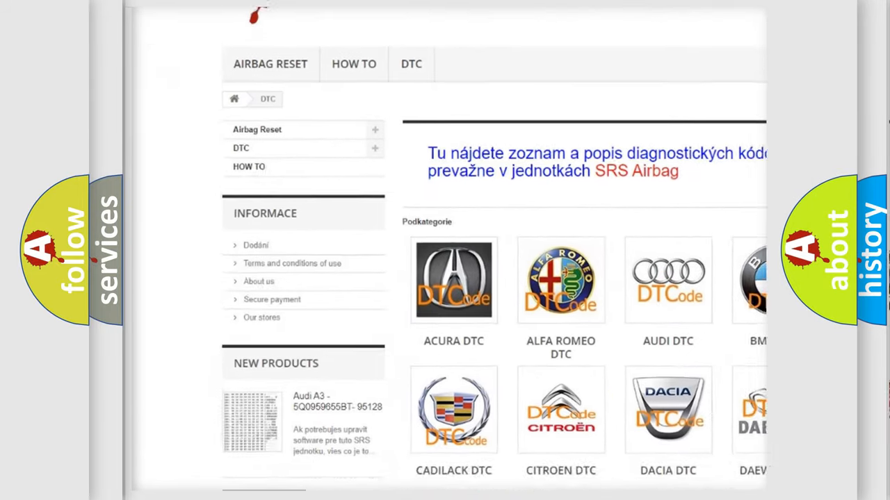
scroll("down", 3)
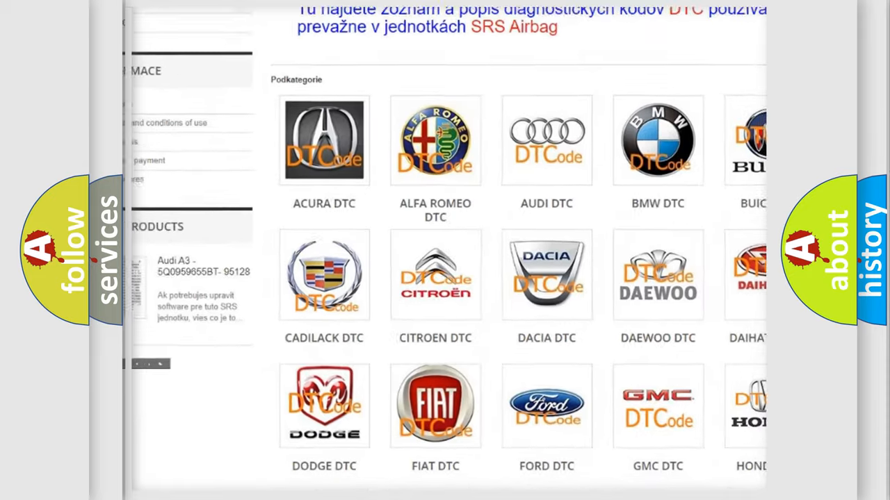
scroll("down", 3)
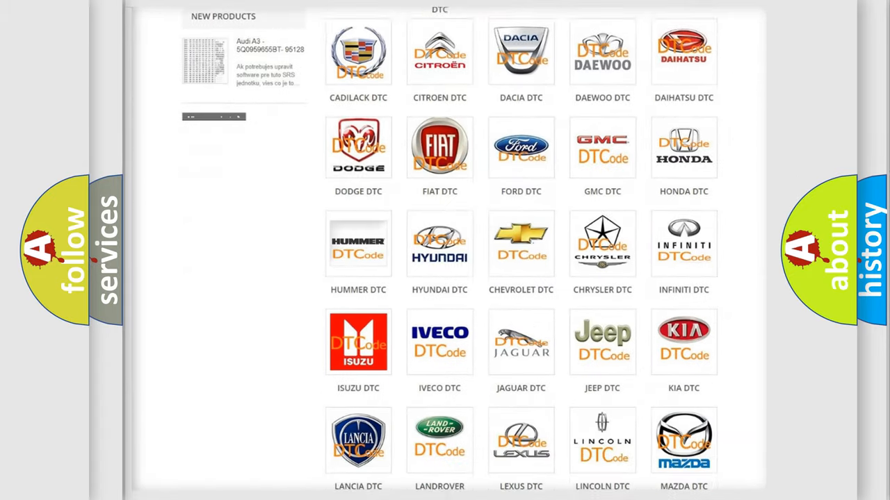
scroll("down", 3)
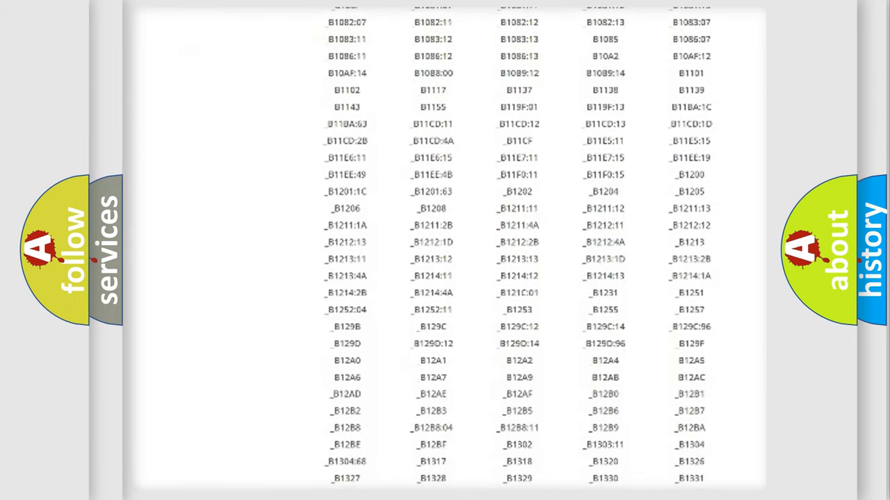
scroll("down", 3)
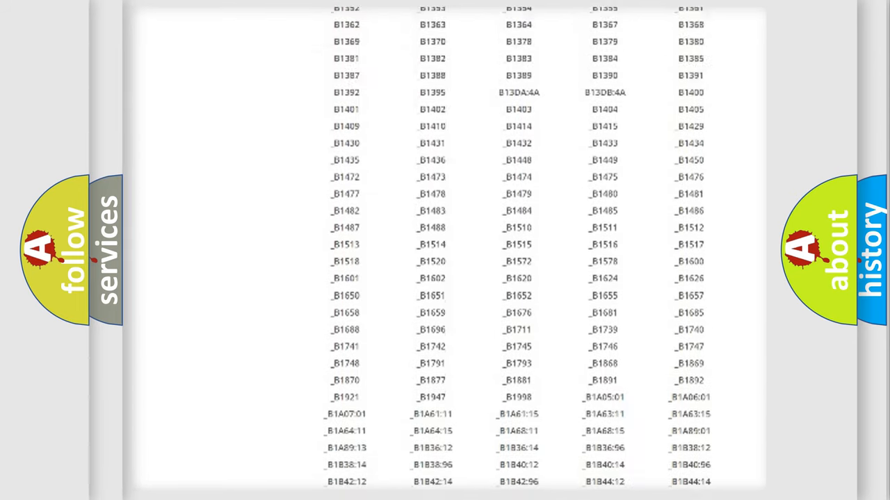